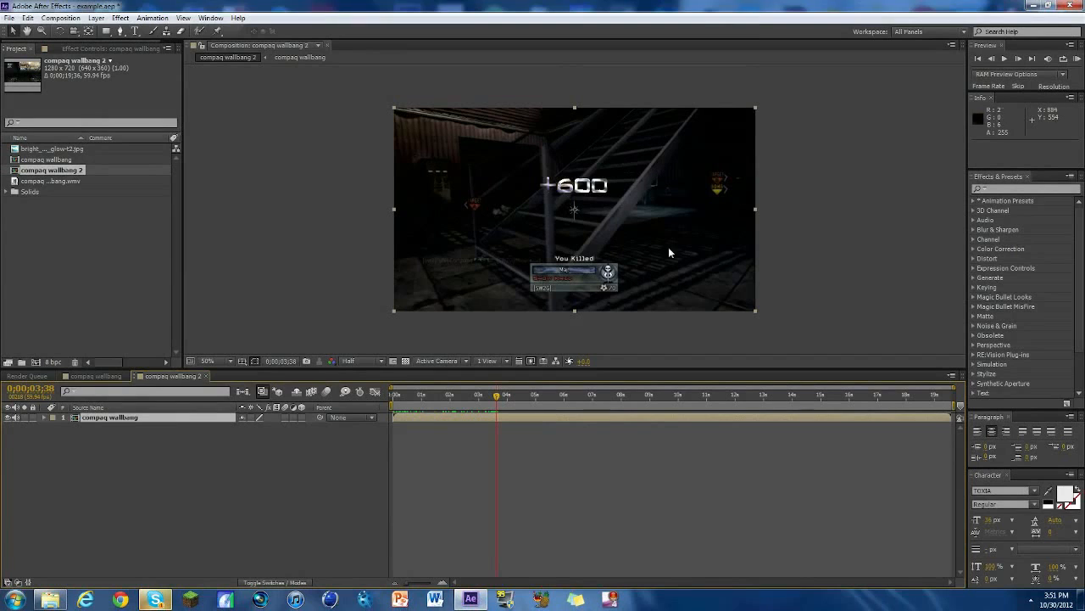
{"action": "mouse_move", "coordinate": [686, 247]}
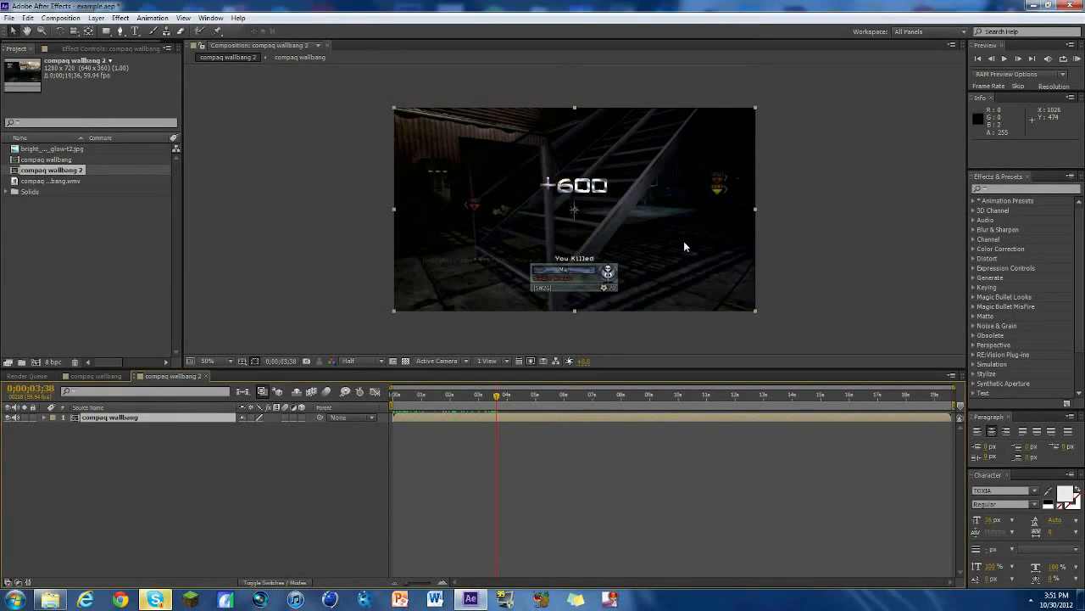
Scrub the red +600 example and inspect the red solid's Fill and 4-Color Gradient effects
{"action": "left_click", "coordinate": [499, 394]}
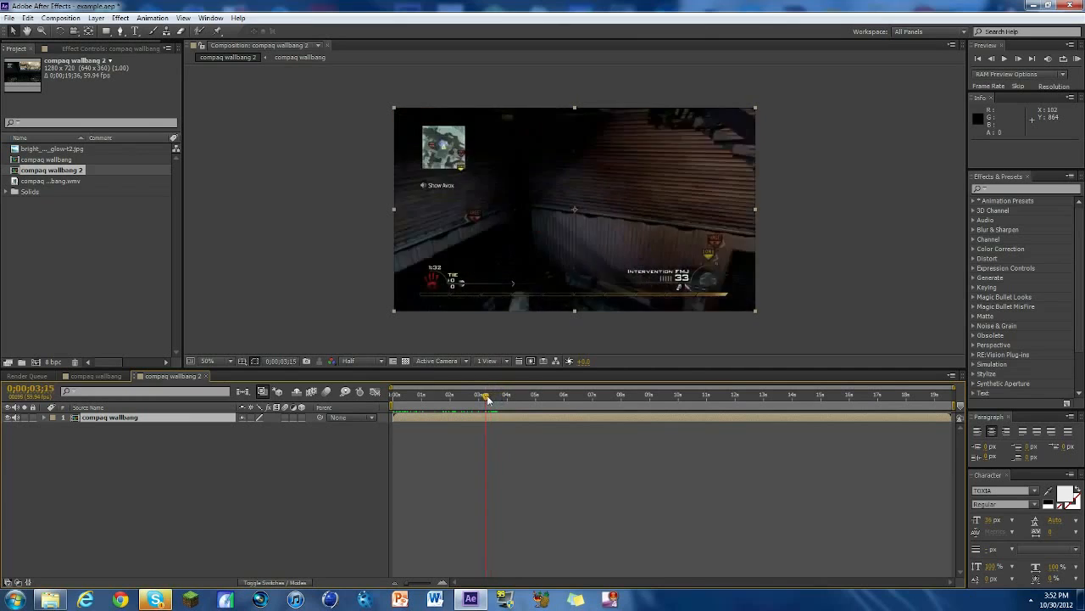
{"action": "left_click_drag", "start_coordinate": [485, 397], "coordinate": [503, 397]}
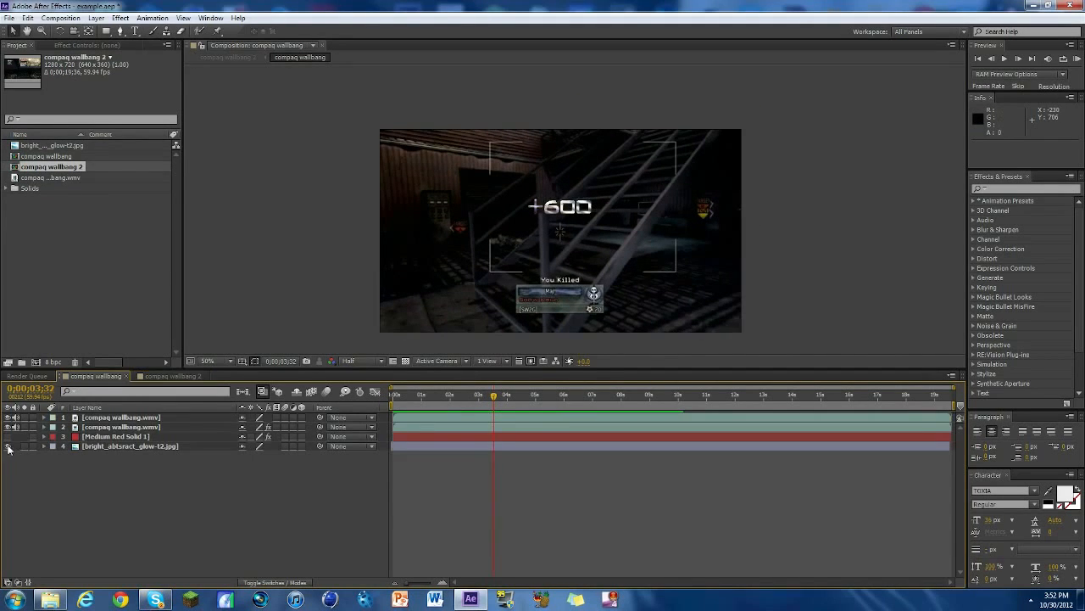
{"action": "left_click", "coordinate": [8, 447]}
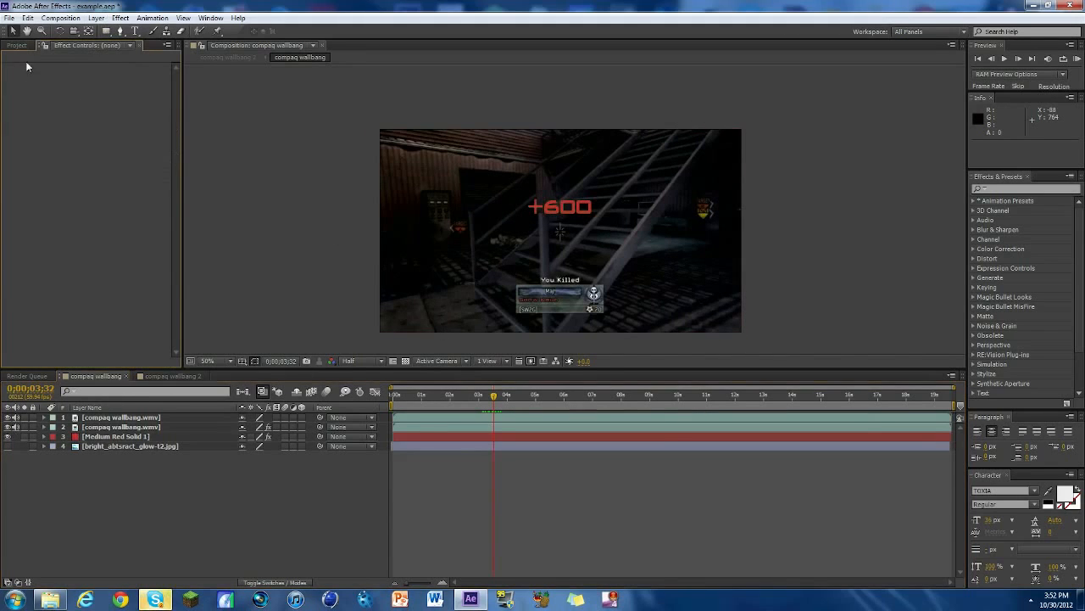
{"action": "left_click", "coordinate": [116, 435]}
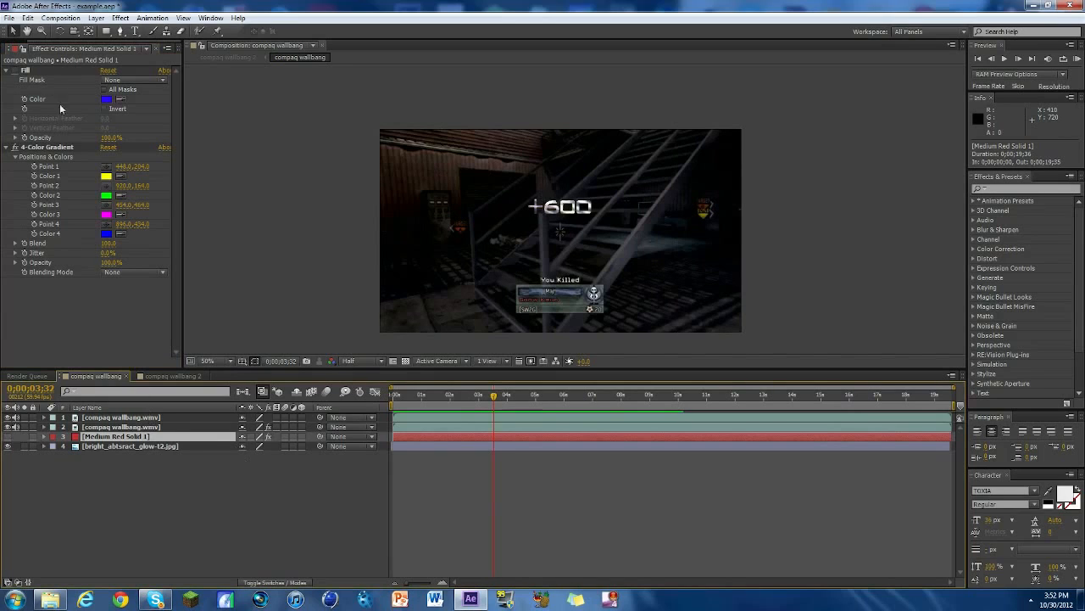
Close the example composition's timeline and start deleting compaq wallbang 2
{"action": "left_click", "coordinate": [15, 48]}
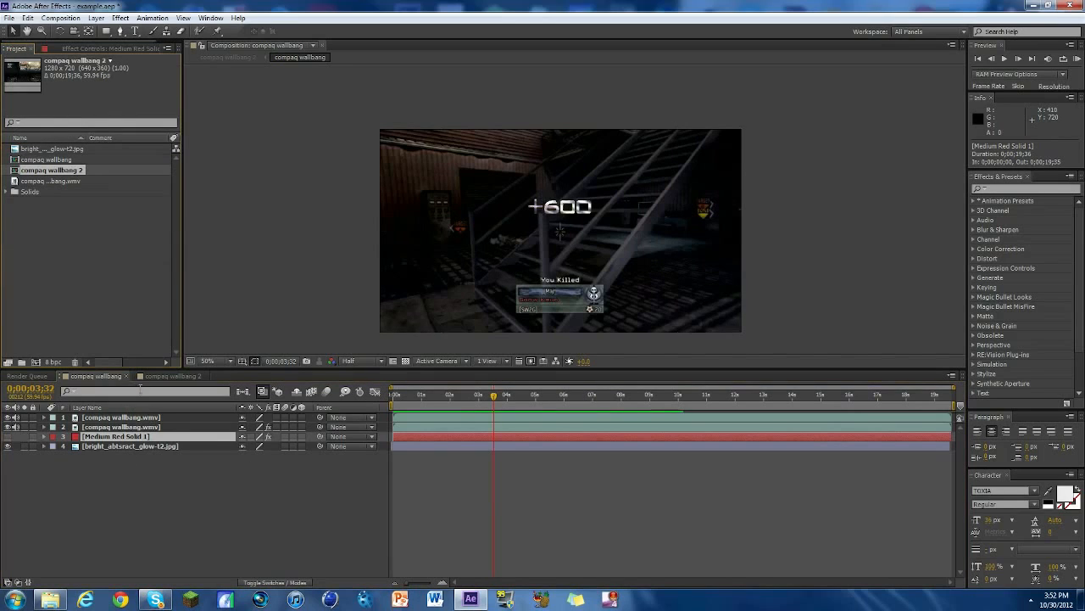
{"action": "left_click", "coordinate": [96, 376]}
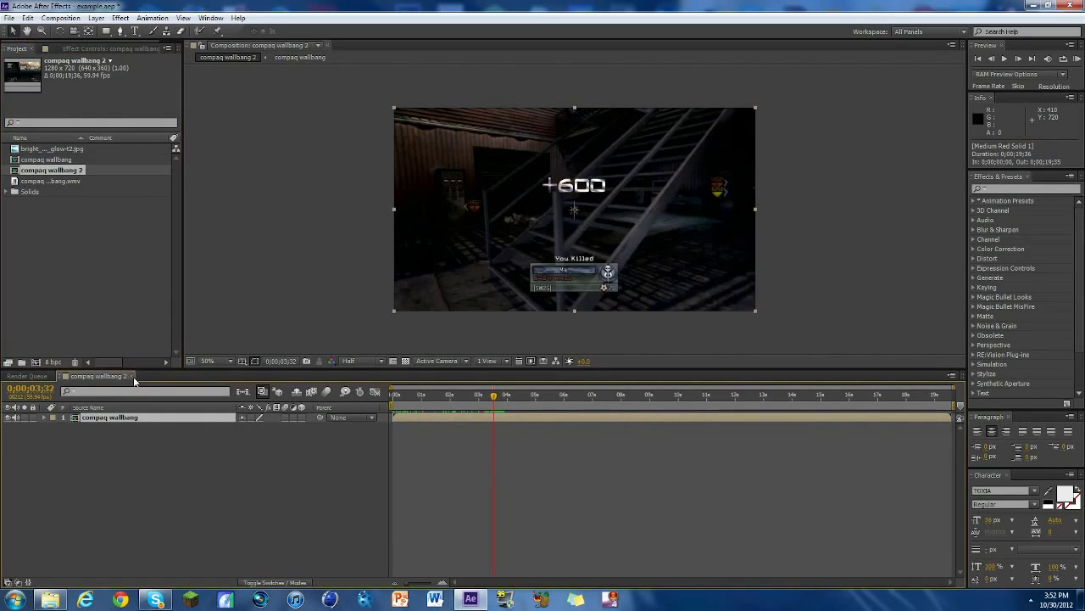
{"action": "left_click", "coordinate": [25, 376]}
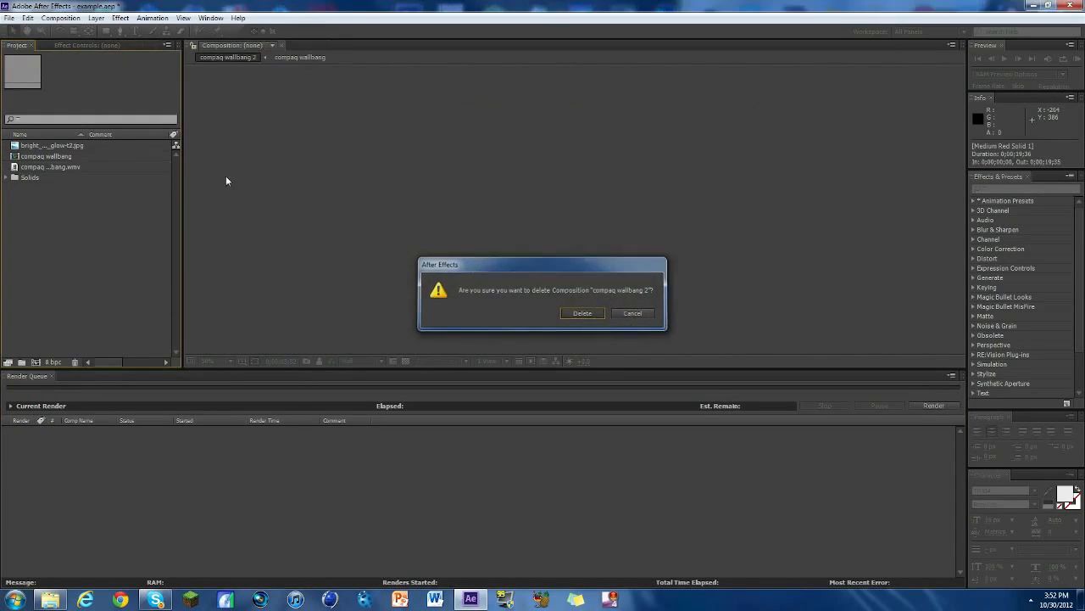
Delete compaq wallbang 2, rename compaq wallbang to 'main comp', and scrub to +600
{"action": "left_click", "coordinate": [582, 313]}
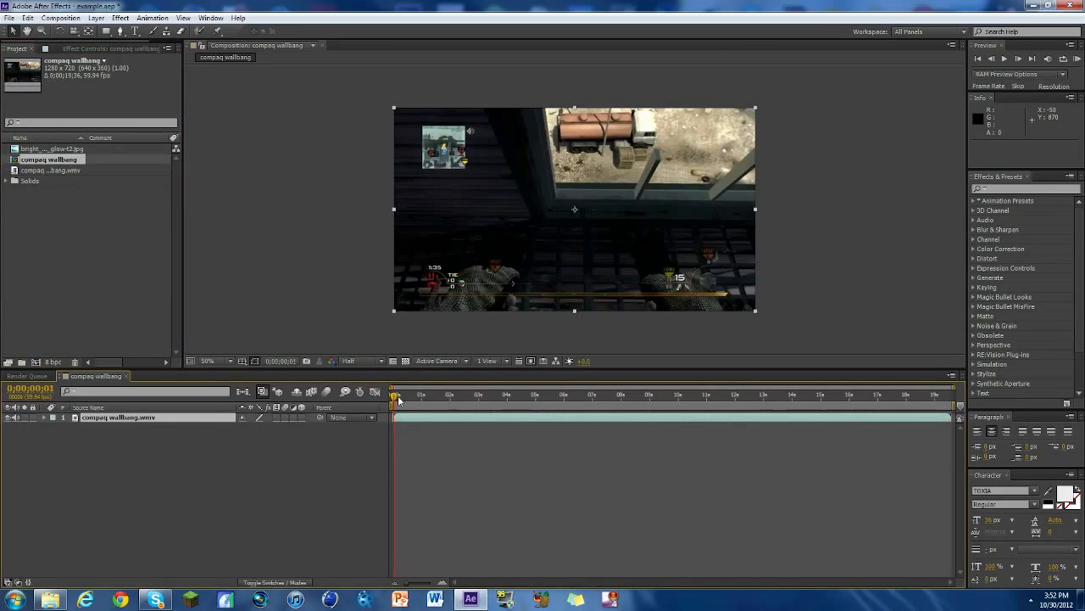
{"action": "right_click", "coordinate": [47, 159]}
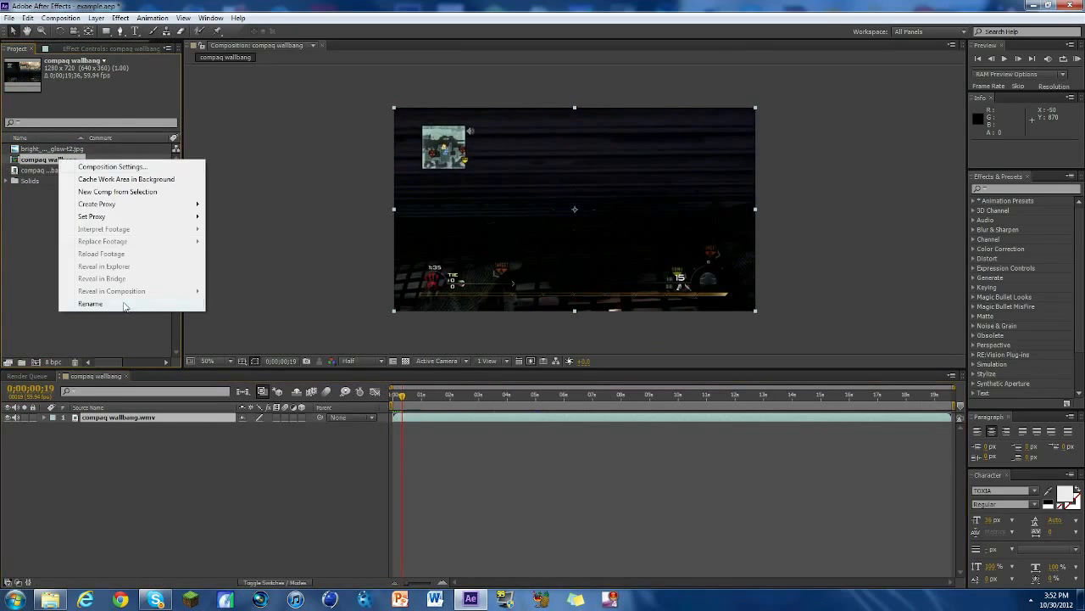
{"action": "left_click", "coordinate": [90, 304]}
{"action": "type", "text": "main comp"}
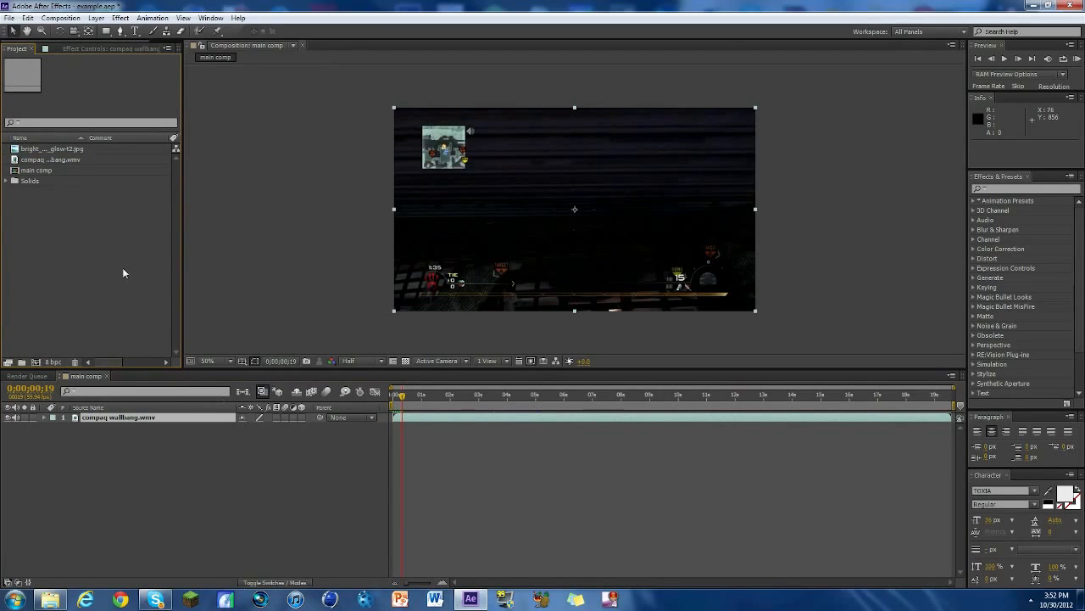
{"action": "left_click", "coordinate": [453, 395]}
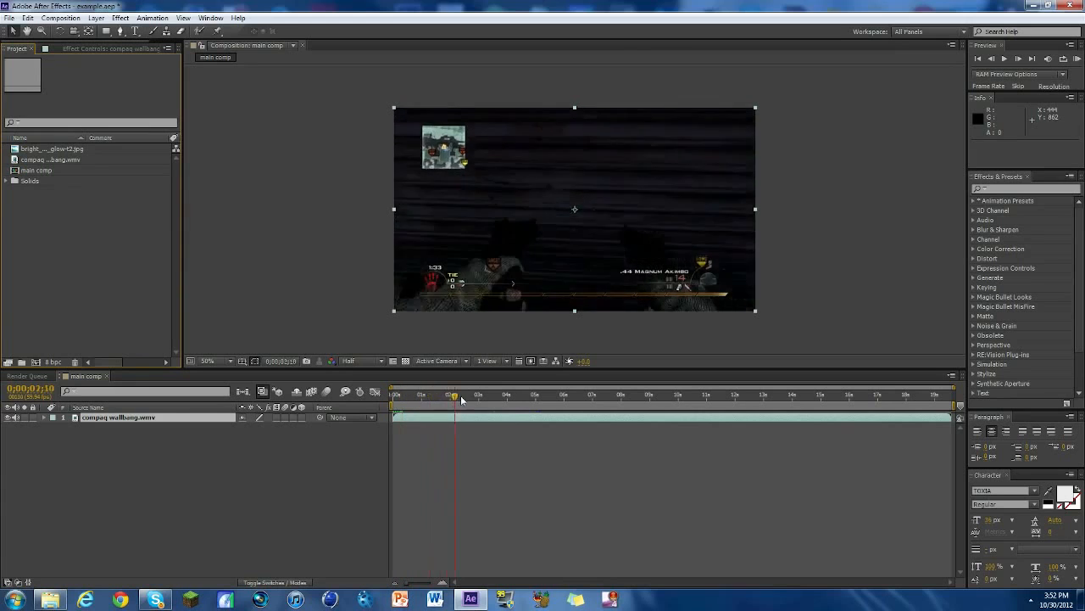
{"action": "left_click_drag", "start_coordinate": [454, 394], "coordinate": [490, 394]}
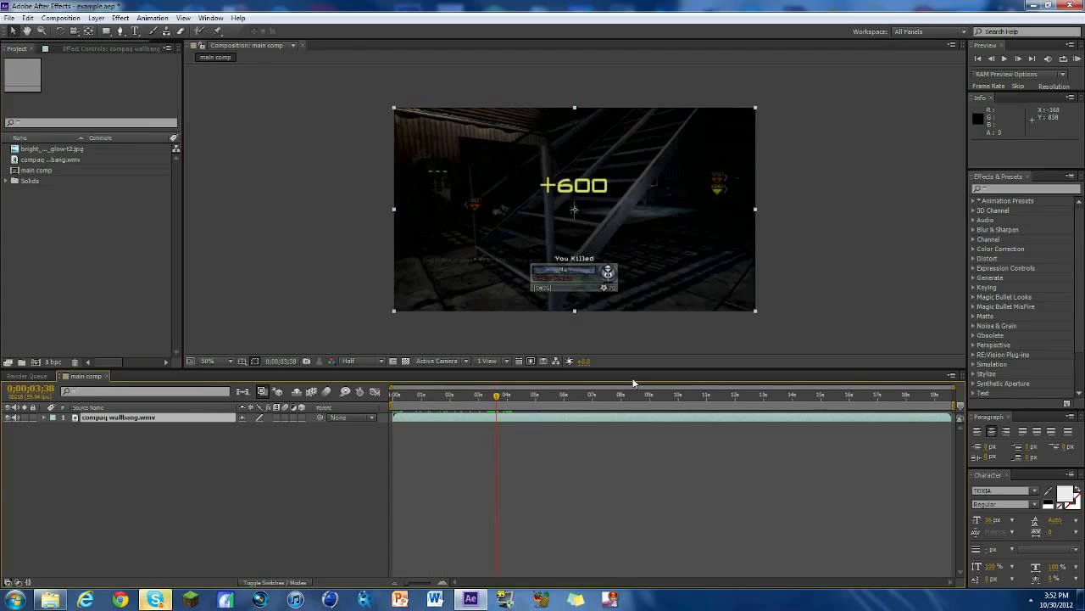
{"action": "right_click", "coordinate": [119, 416]}
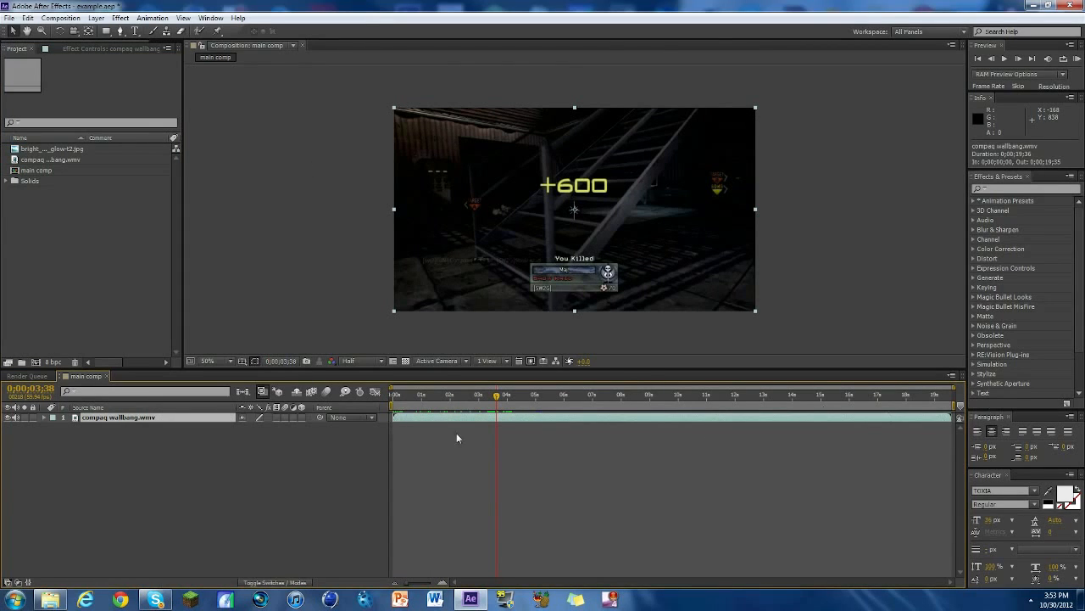
Pre-compose the gameplay layer as 'compaq wallbang.wmv Comp 1' and open that composition
{"action": "right_click", "coordinate": [119, 416]}
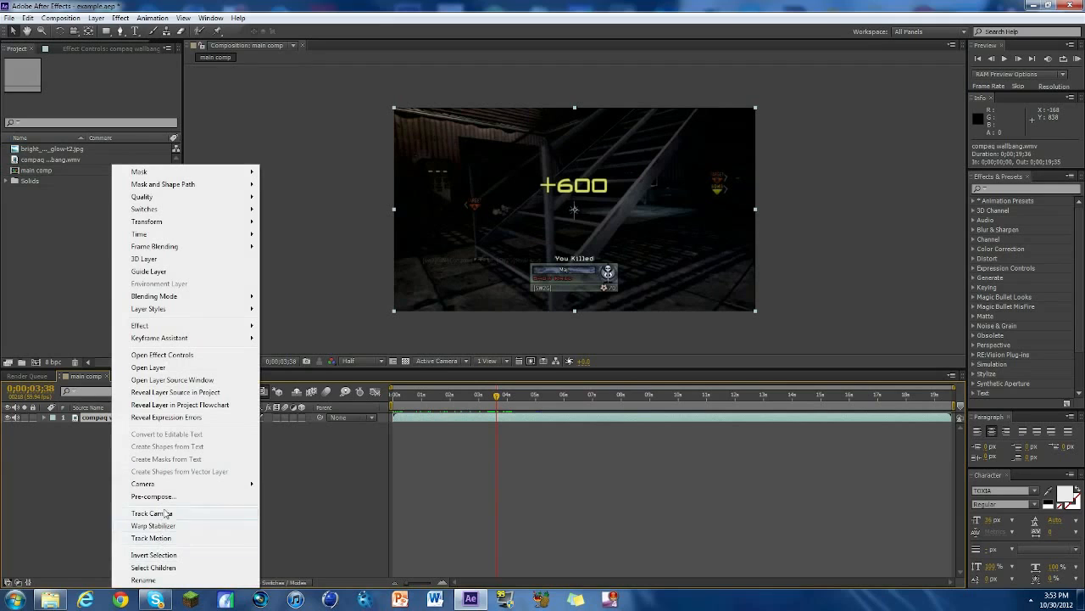
{"action": "left_click", "coordinate": [154, 496]}
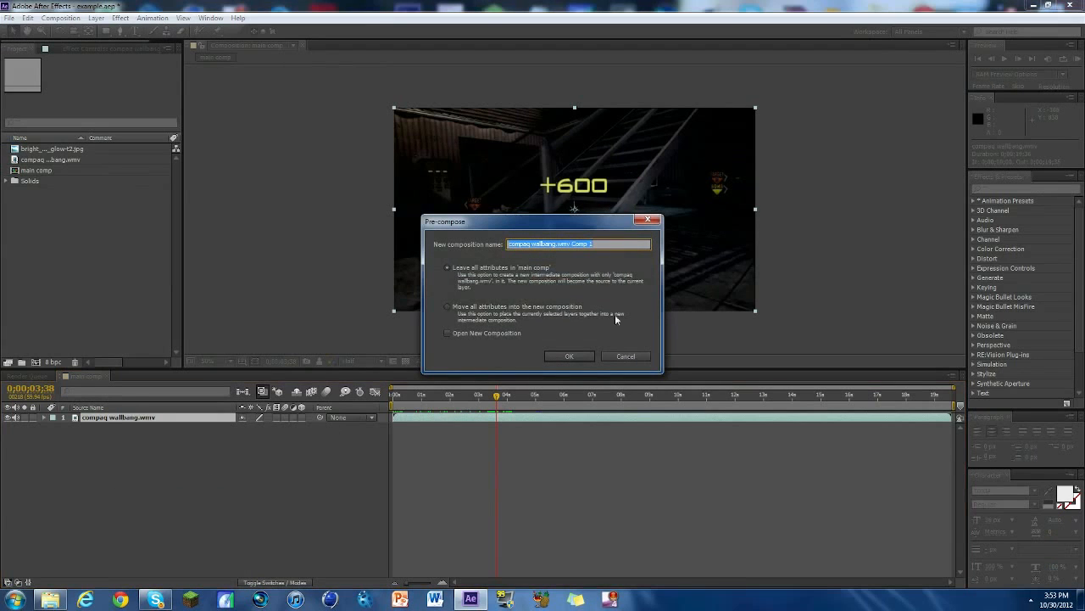
{"action": "left_click", "coordinate": [569, 355]}
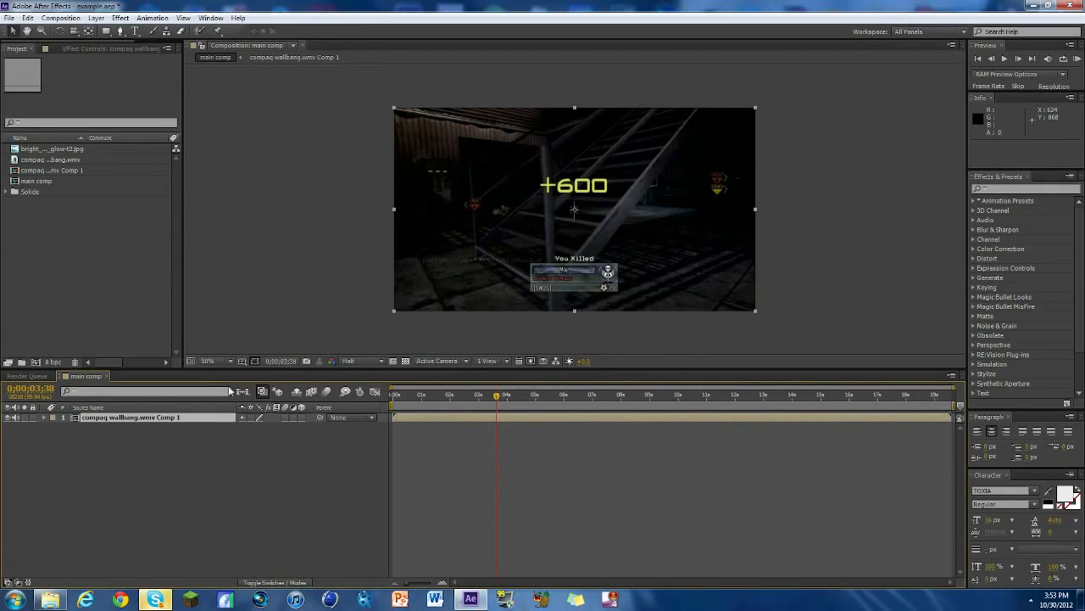
{"action": "double_click", "coordinate": [51, 170]}
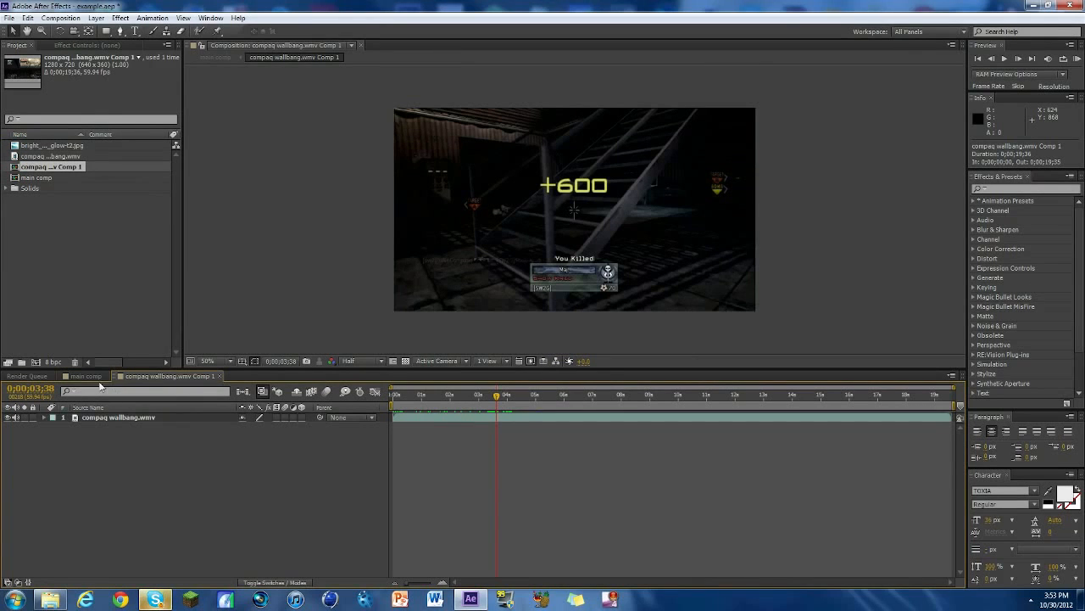
{"action": "left_click", "coordinate": [85, 375]}
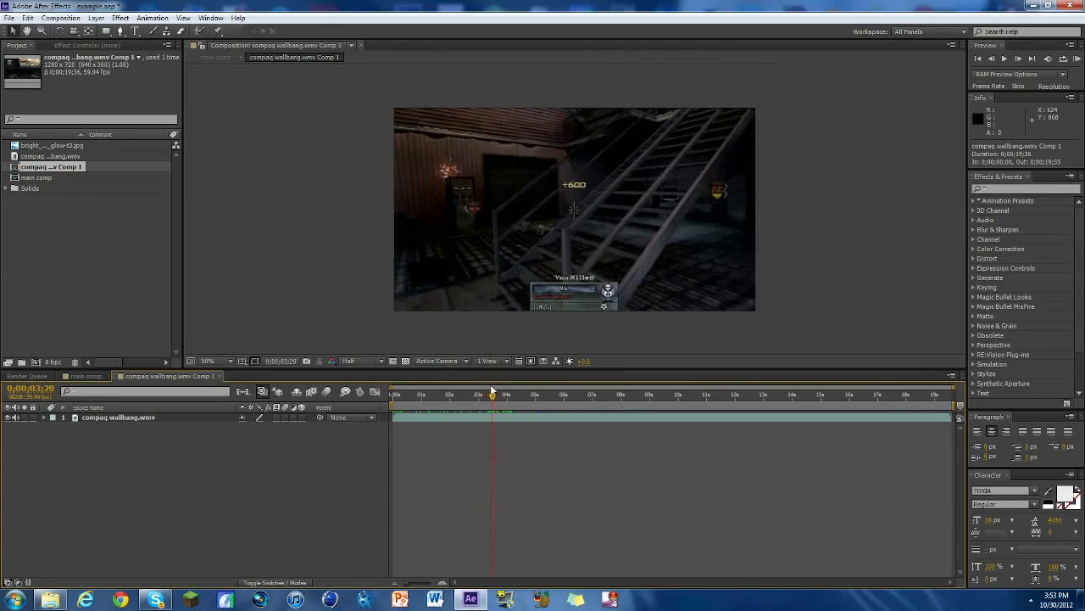
Jump to the +600 popup time and preview the clip around it
{"action": "left_click", "coordinate": [1021, 58]}
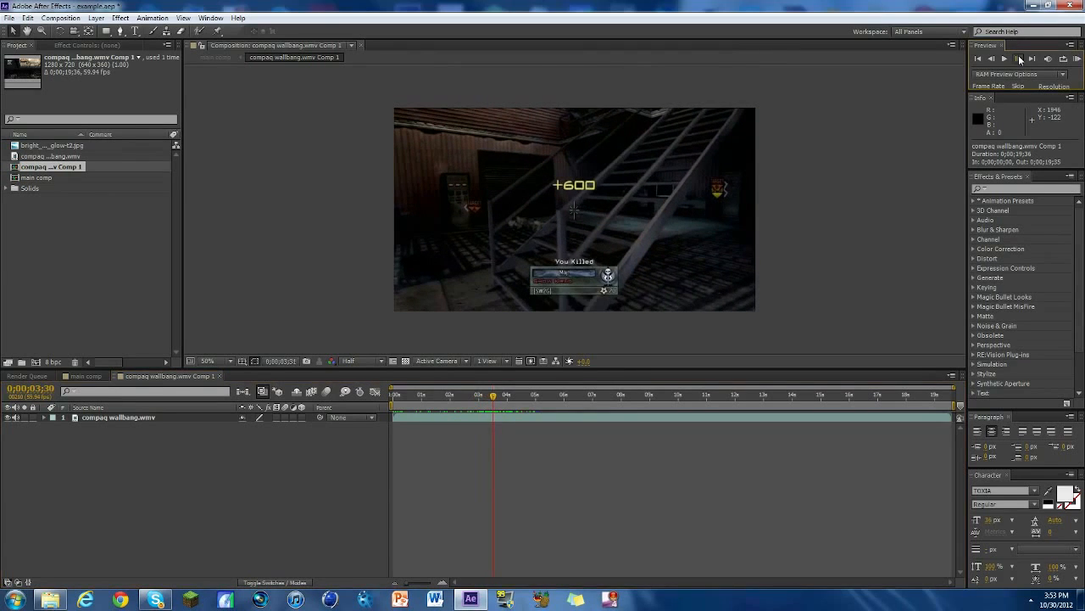
{"action": "left_click", "coordinate": [1007, 58]}
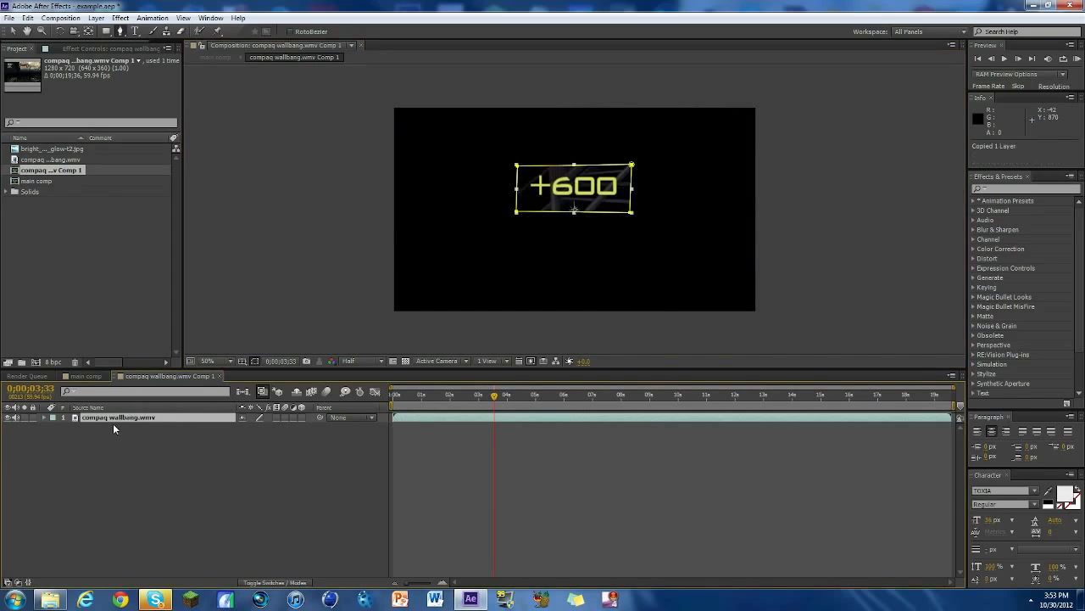
Paste a second masked clip copy and invert its rectangular mask around +600
{"action": "key", "text": "ctrl+v"}
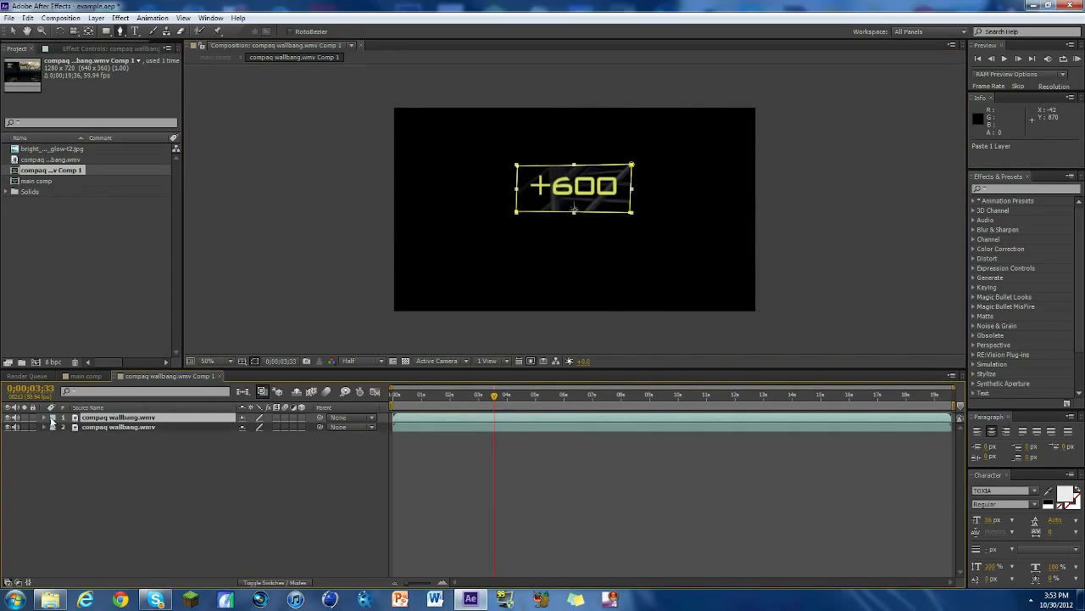
{"action": "left_click", "coordinate": [43, 416]}
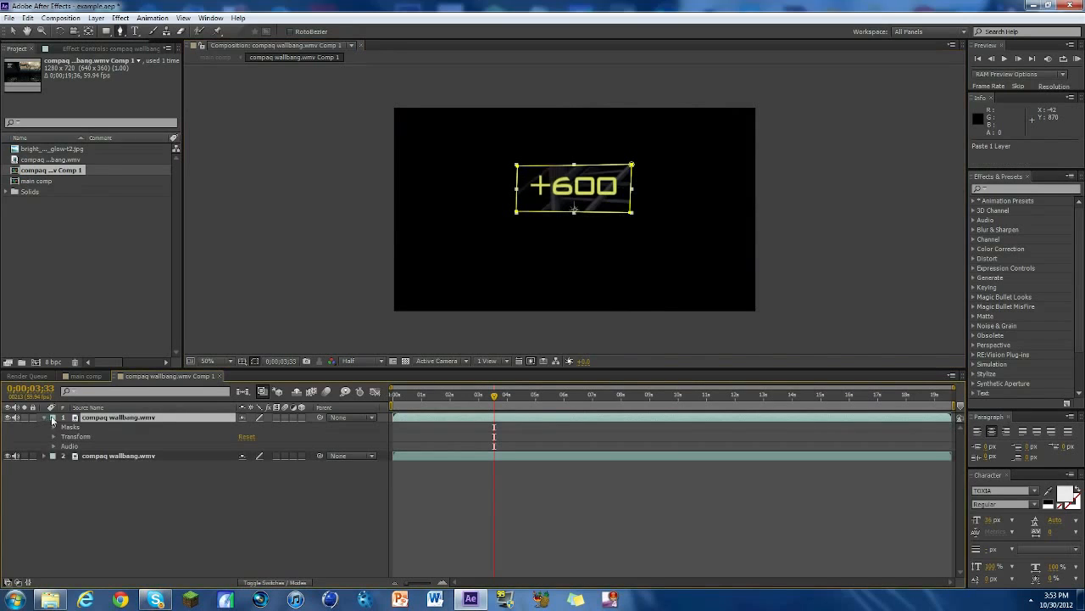
{"action": "left_click", "coordinate": [44, 427]}
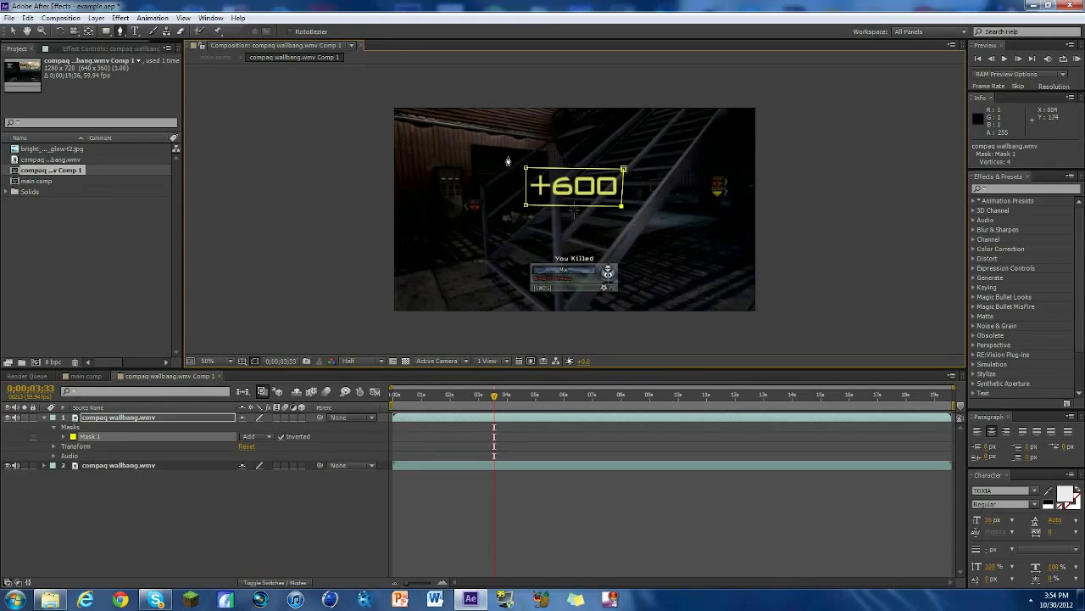
{"action": "mouse_move", "coordinate": [631, 248]}
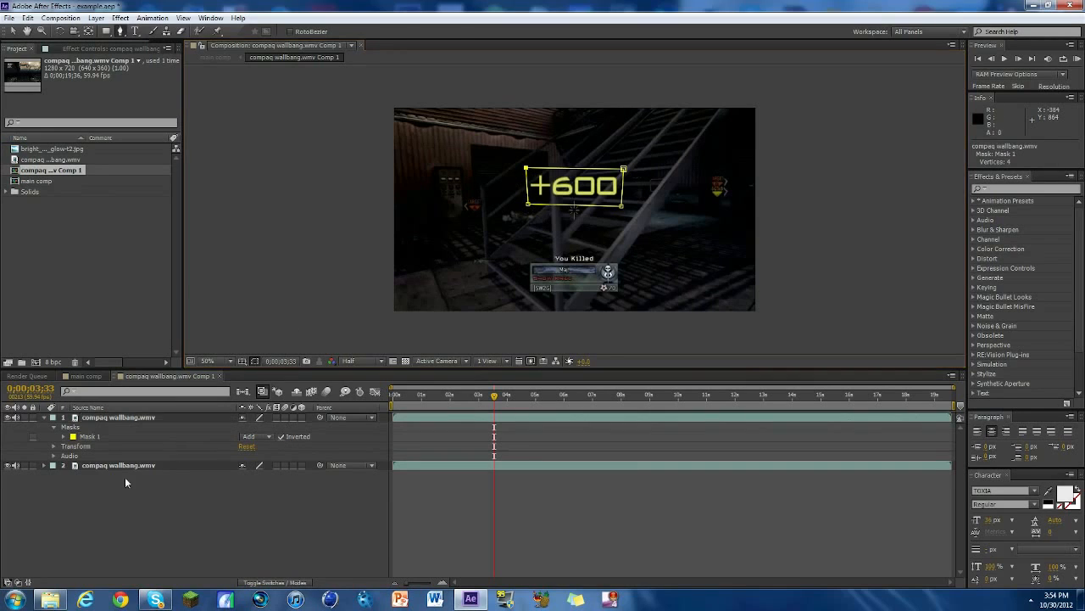
{"action": "left_click", "coordinate": [43, 417]}
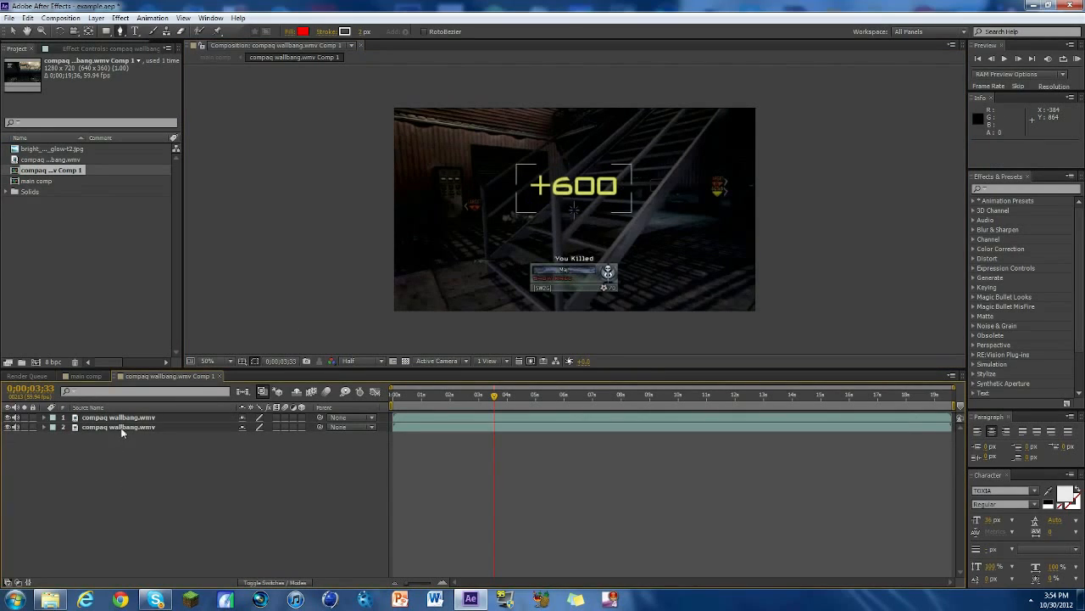
{"action": "left_click", "coordinate": [119, 427]}
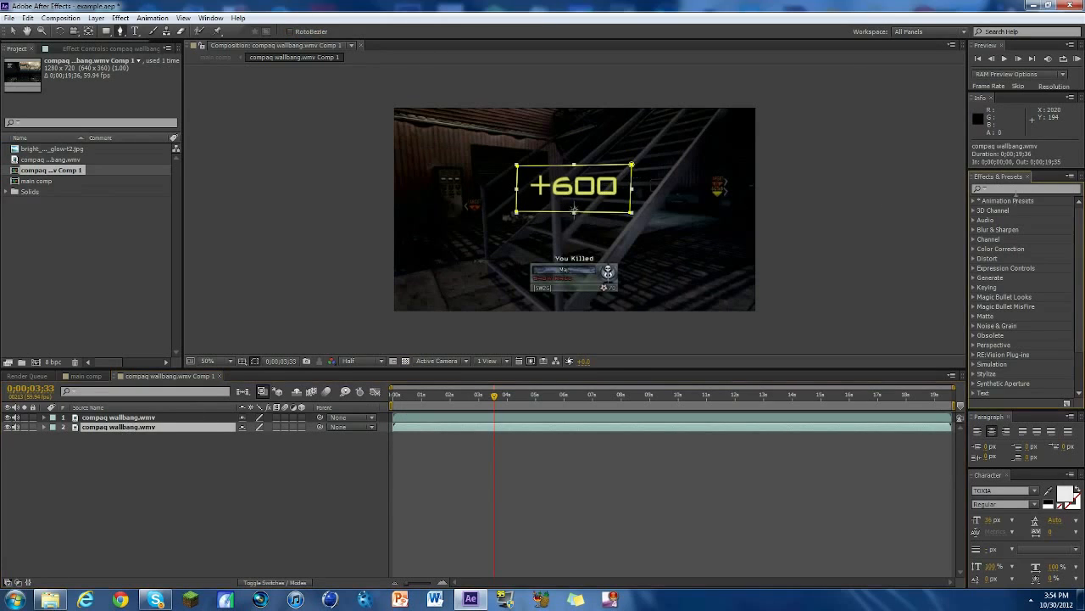
Apply Linear Color Key to the second clip copy, keying out the popup's yellow
{"action": "type", "text": "color key"}
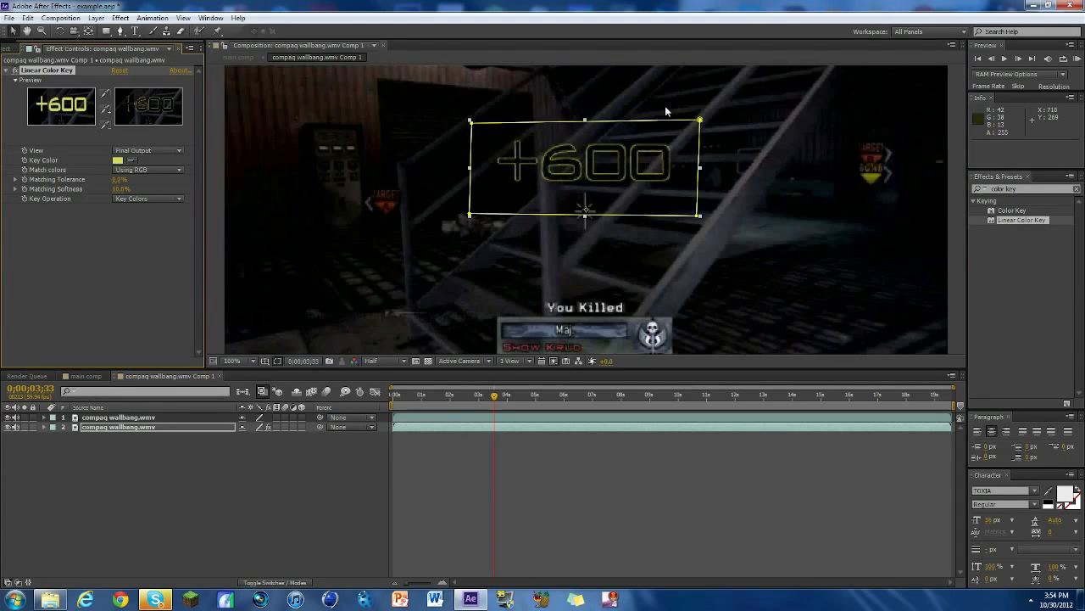
{"action": "left_click", "coordinate": [233, 360]}
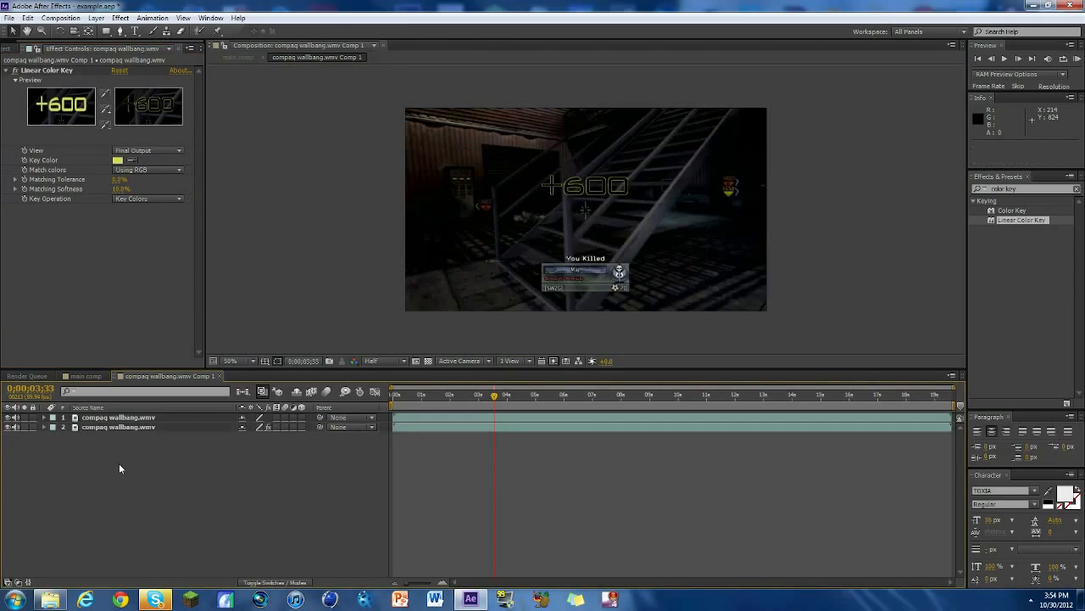
Create a red solid through New > Solid beneath the clip copies and select it
{"action": "right_click", "coordinate": [120, 468]}
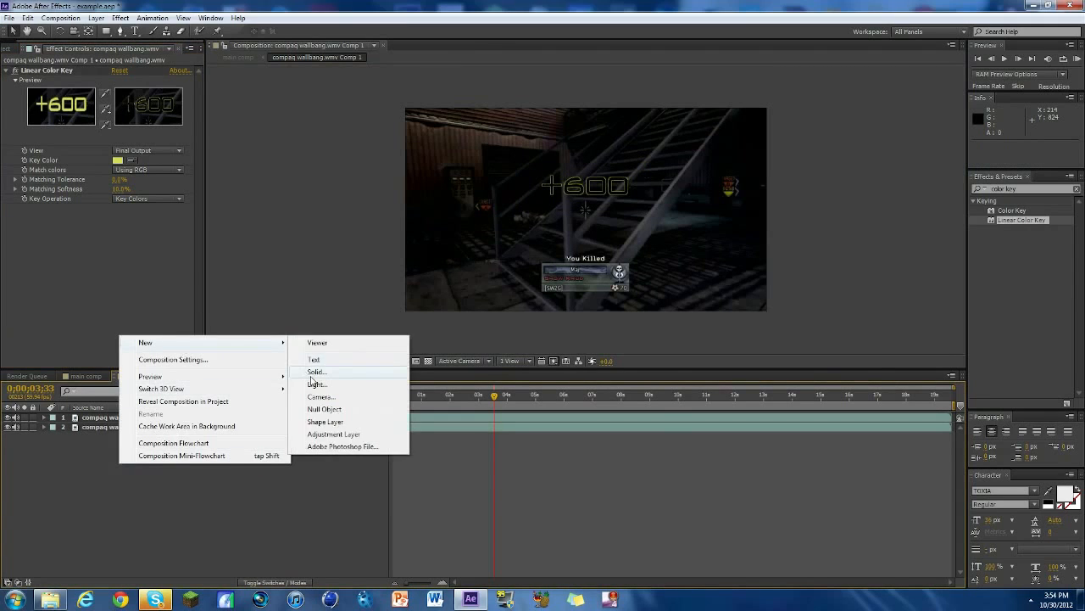
{"action": "left_click", "coordinate": [317, 371]}
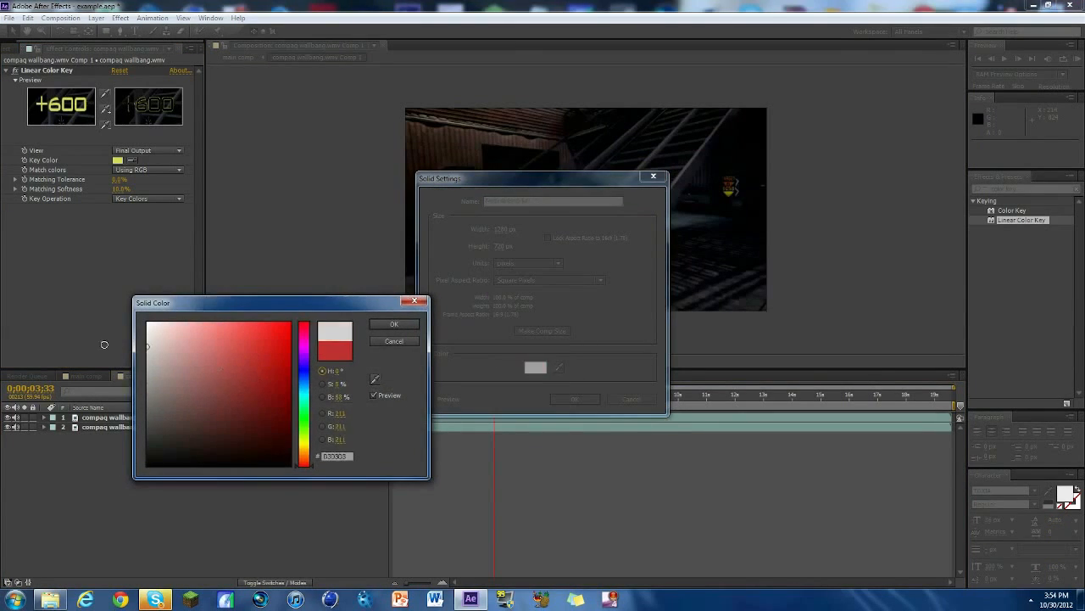
{"action": "left_click", "coordinate": [394, 323]}
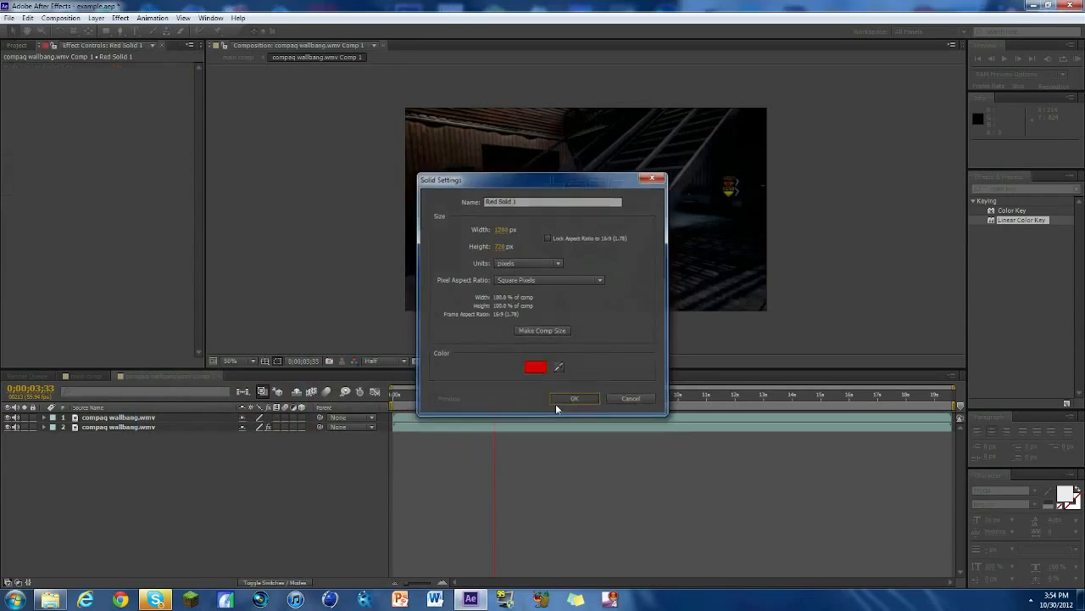
{"action": "left_click", "coordinate": [574, 398]}
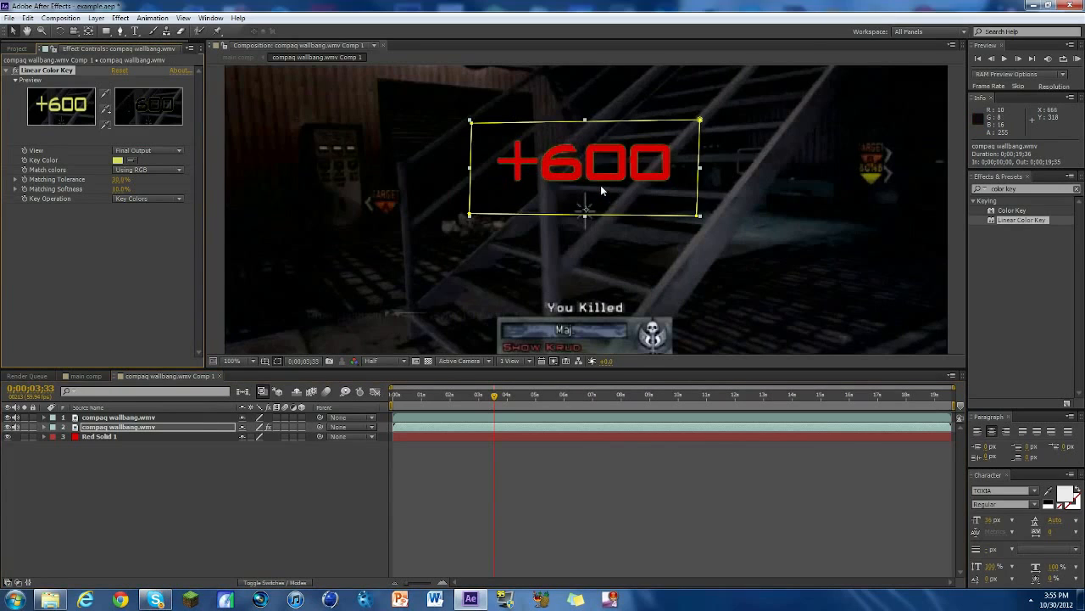
{"action": "left_click", "coordinate": [234, 360]}
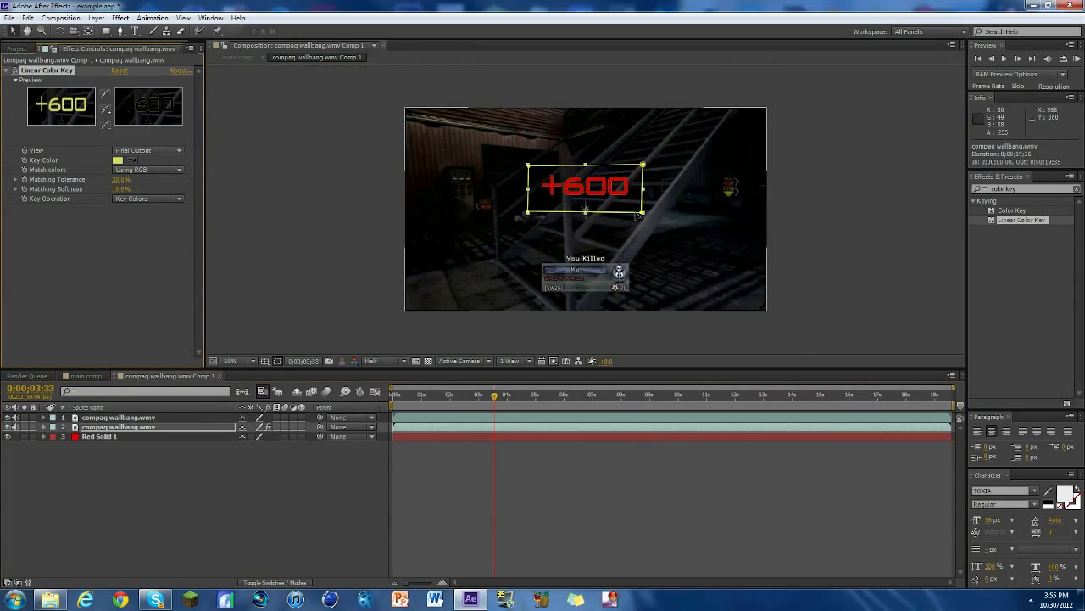
{"action": "left_click", "coordinate": [100, 435]}
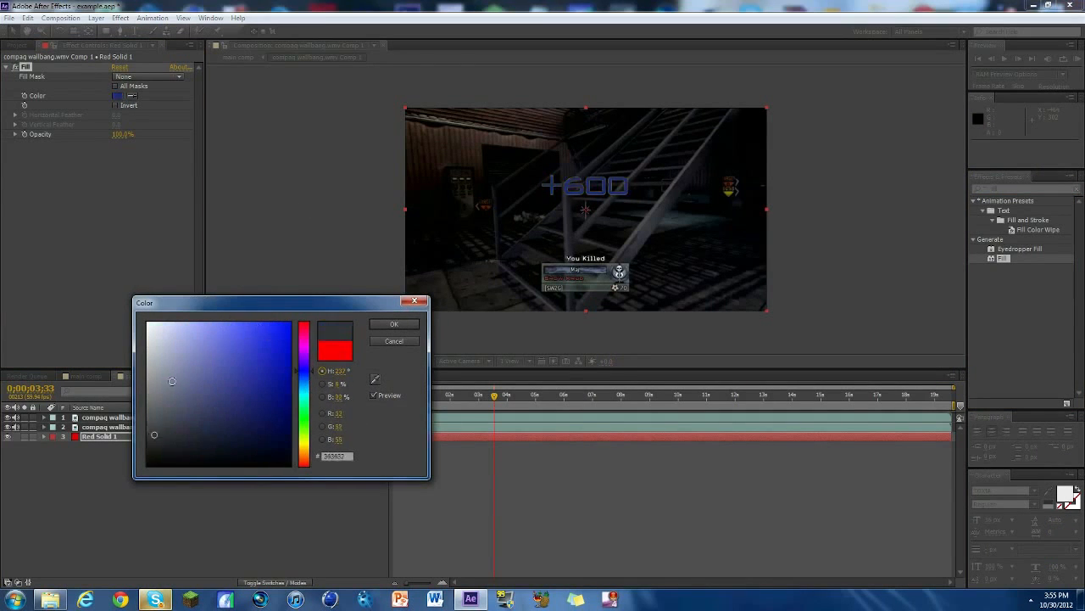
{"action": "left_click", "coordinate": [223, 373]}
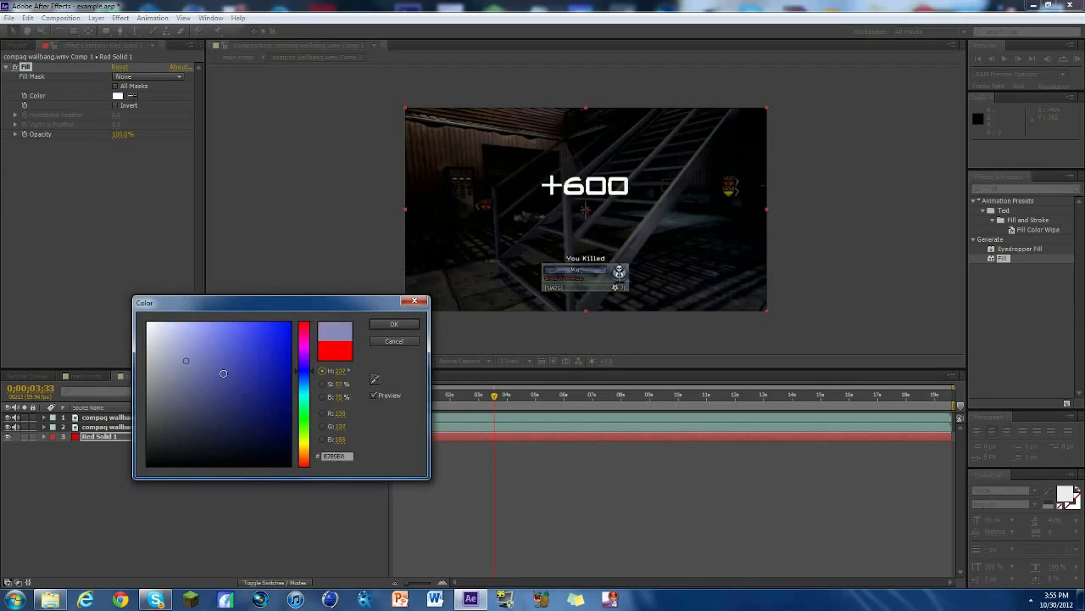
{"action": "left_click", "coordinate": [393, 323]}
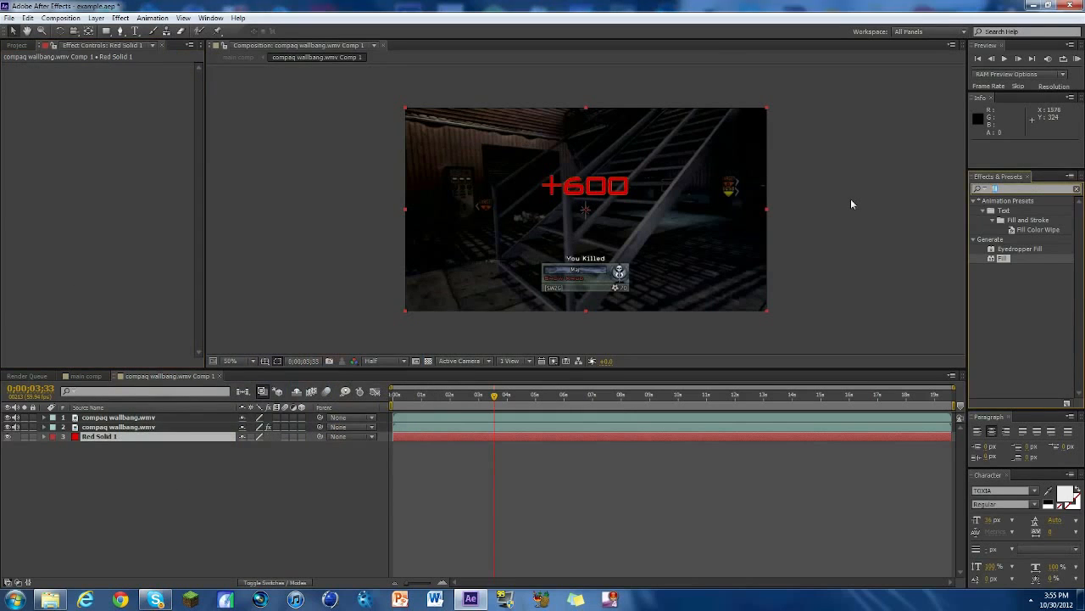
{"action": "type", "text": "grad"}
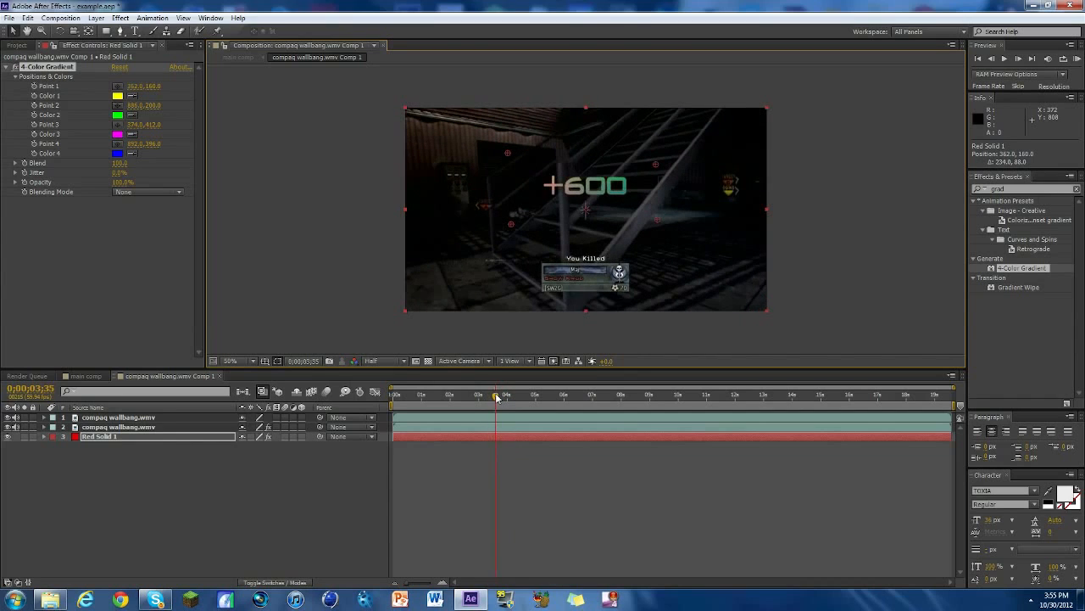
Return to the Project item list with the gradient-tinted +600 popup still showing
{"action": "left_click", "coordinate": [15, 45]}
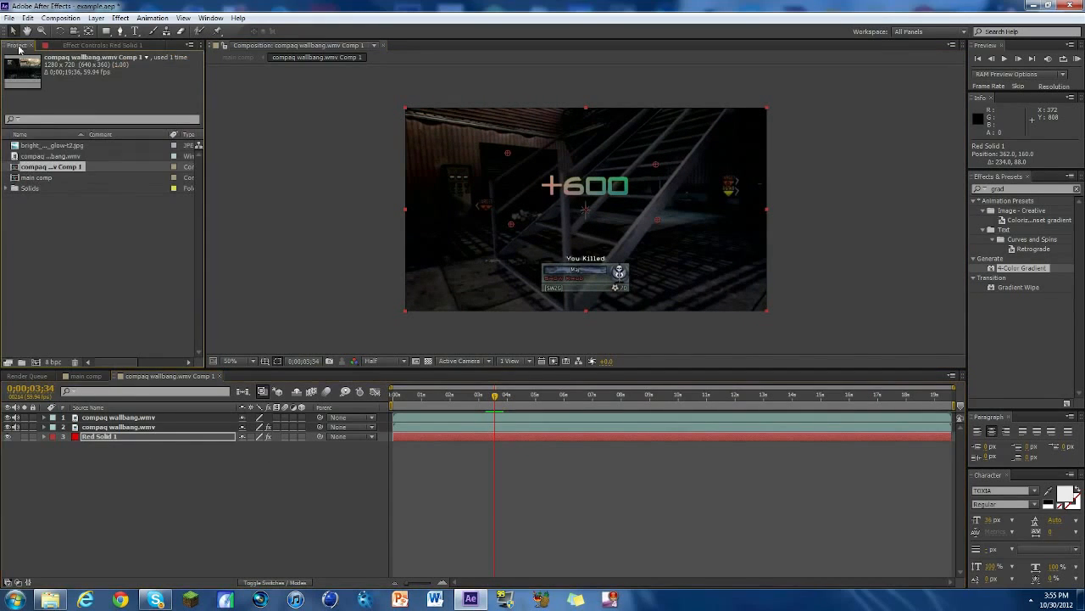
Place bright_abstract_glow-t2.jpg beneath the clip copies, positioned behind the +600 popup
{"action": "left_click", "coordinate": [51, 145]}
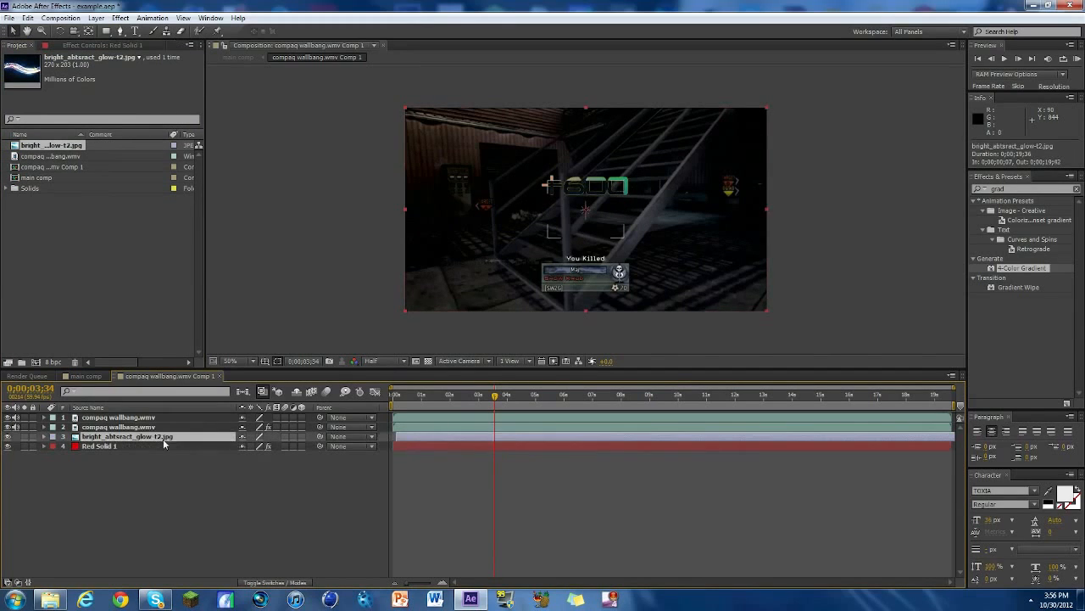
{"action": "left_click", "coordinate": [127, 436]}
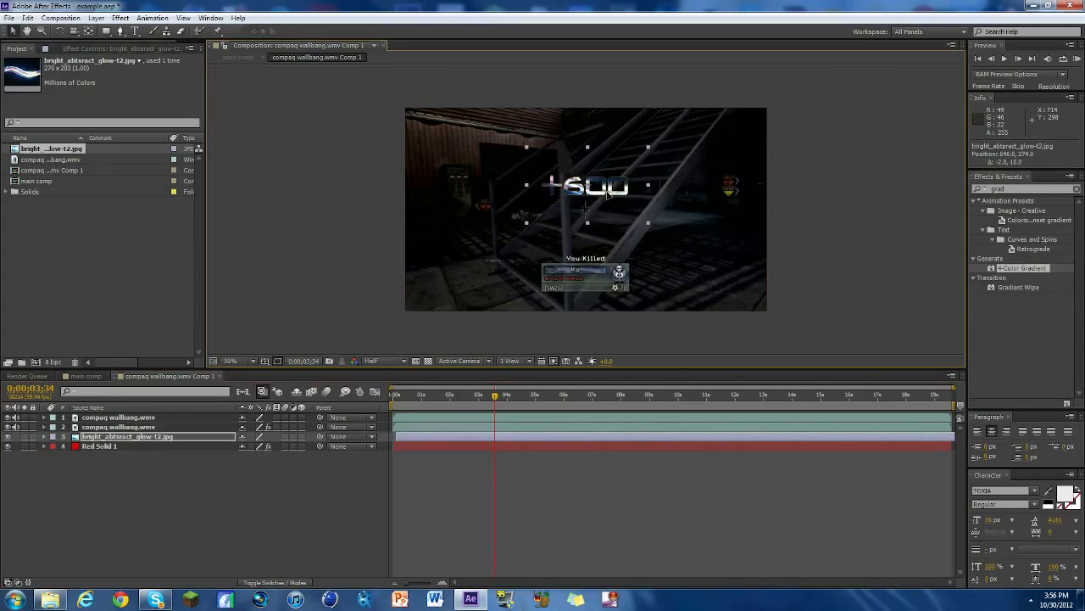
{"action": "left_click", "coordinate": [488, 394]}
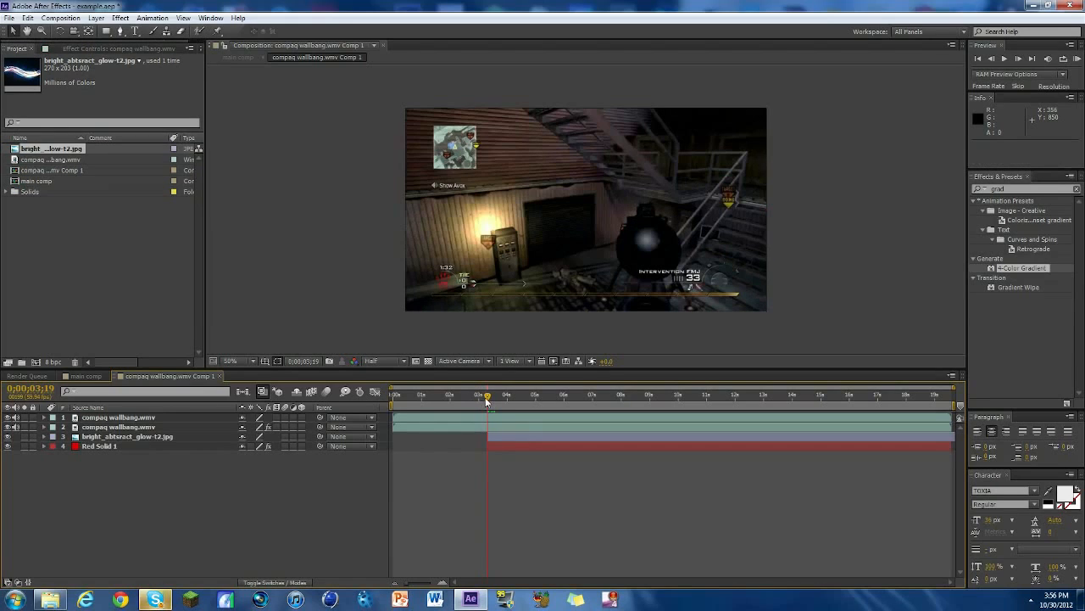
{"action": "left_click", "coordinate": [99, 446]}
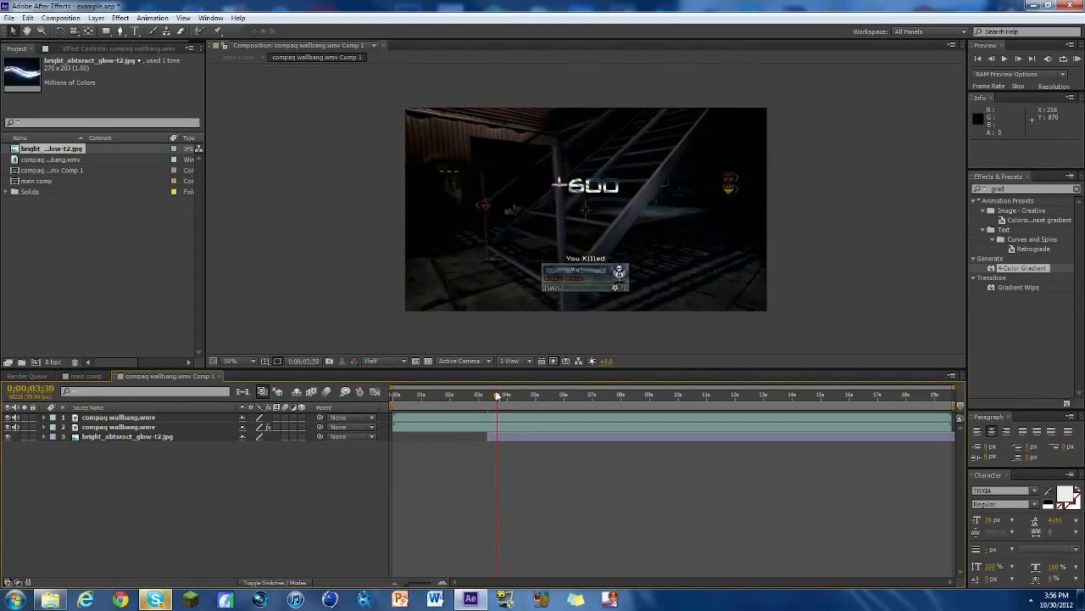
Scrub past the recoloured popup ahead to the round-summary screen
{"action": "left_click_drag", "start_coordinate": [496, 394], "coordinate": [522, 395]}
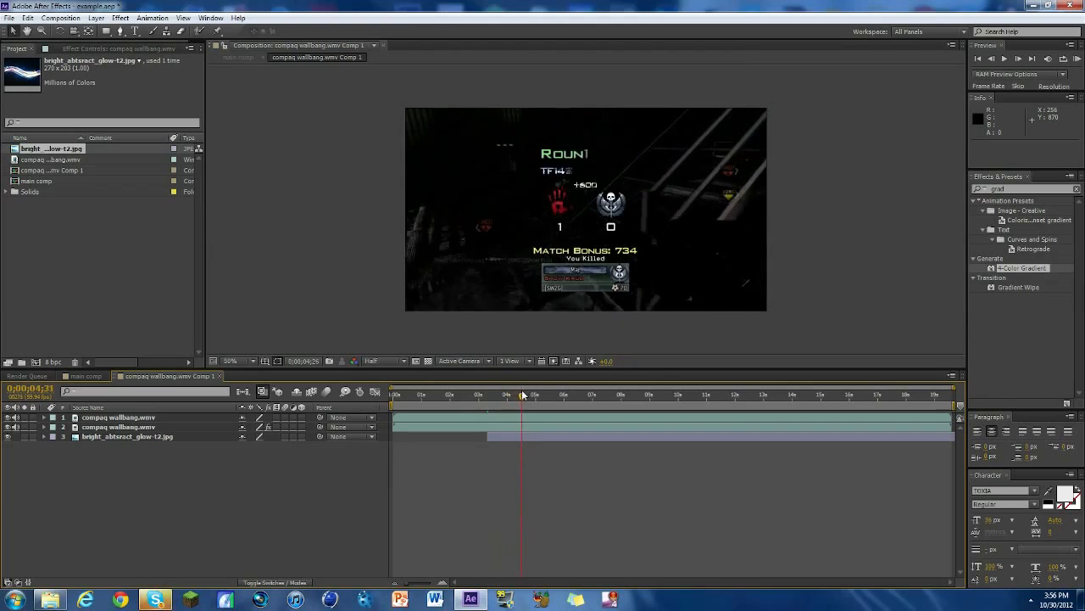
{"action": "left_click_drag", "start_coordinate": [522, 395], "coordinate": [544, 395]}
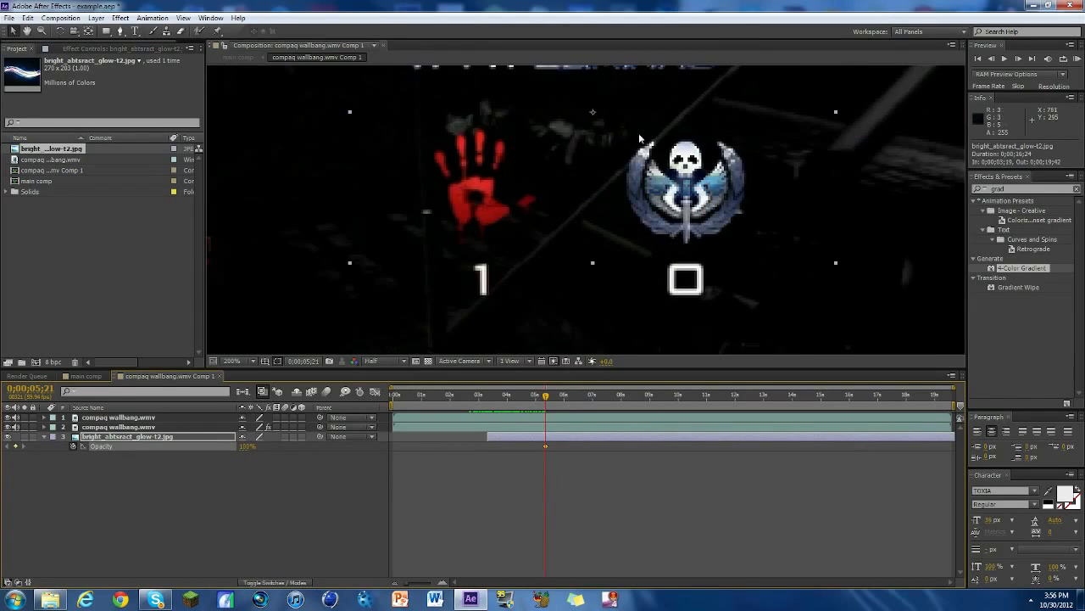
{"action": "mouse_move", "coordinate": [750, 143]}
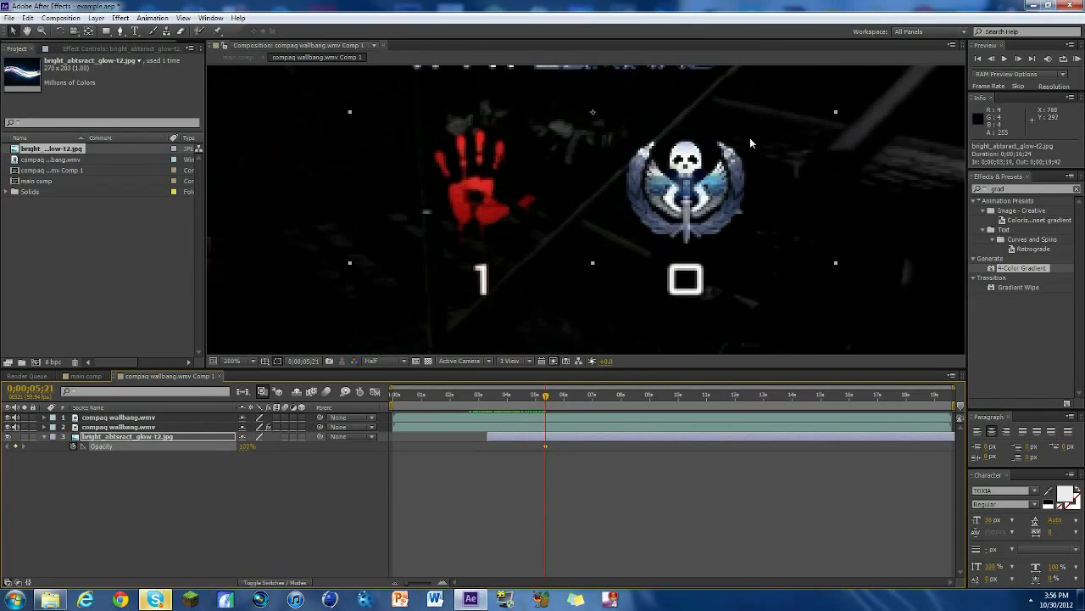